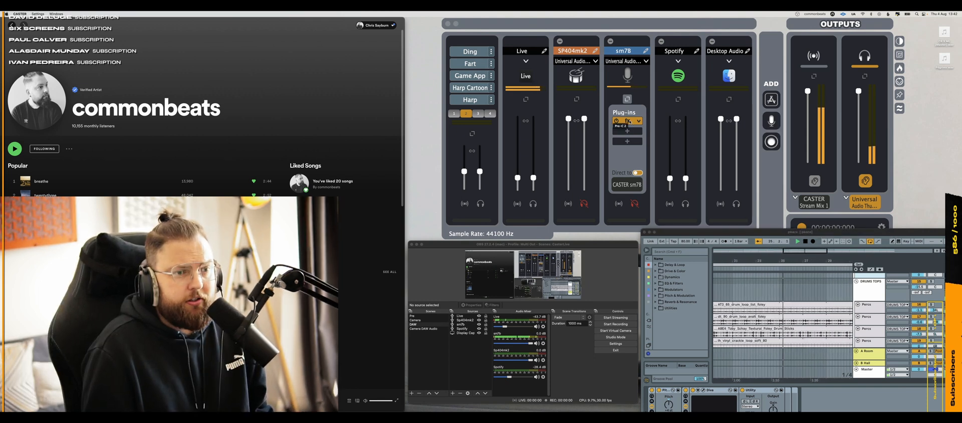
Step: Inspect the fx plug-in on the CASTER sm7B mic channel
{"action": "left_click", "coordinate": [622, 120]}
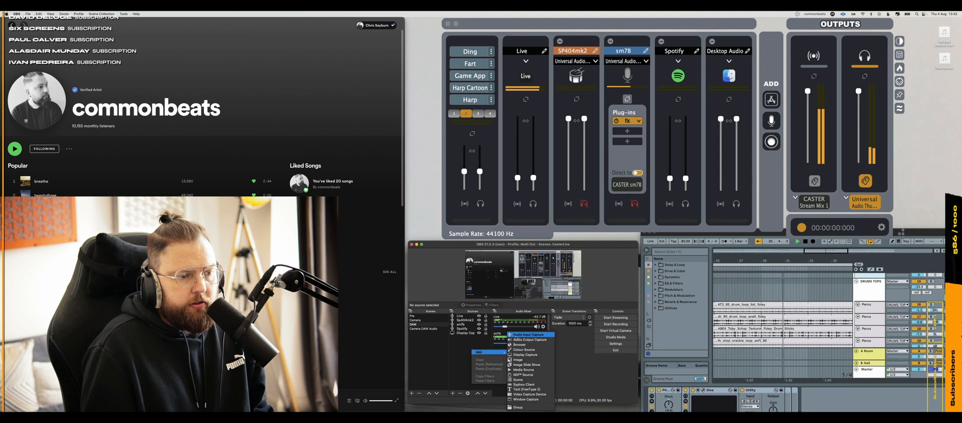
Step: Add an Audio Input Capture source in OBS and open its CASTER device list
{"action": "left_click", "coordinate": [525, 334]}
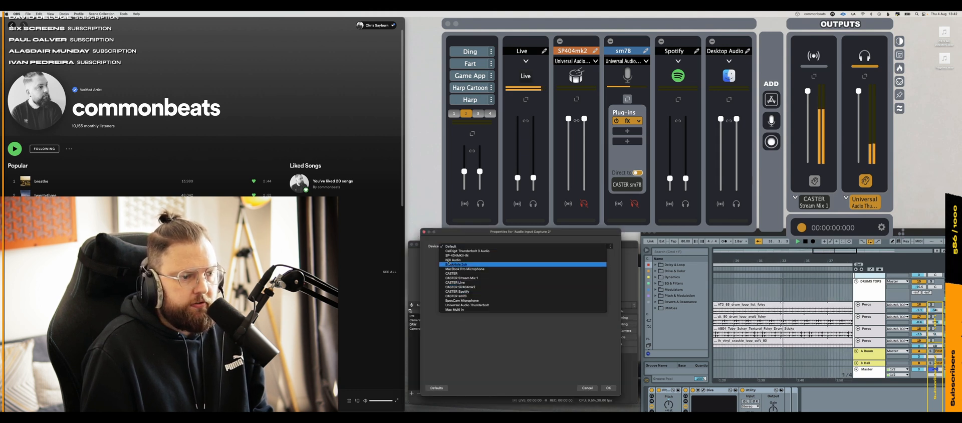
{"action": "left_click", "coordinate": [466, 282]}
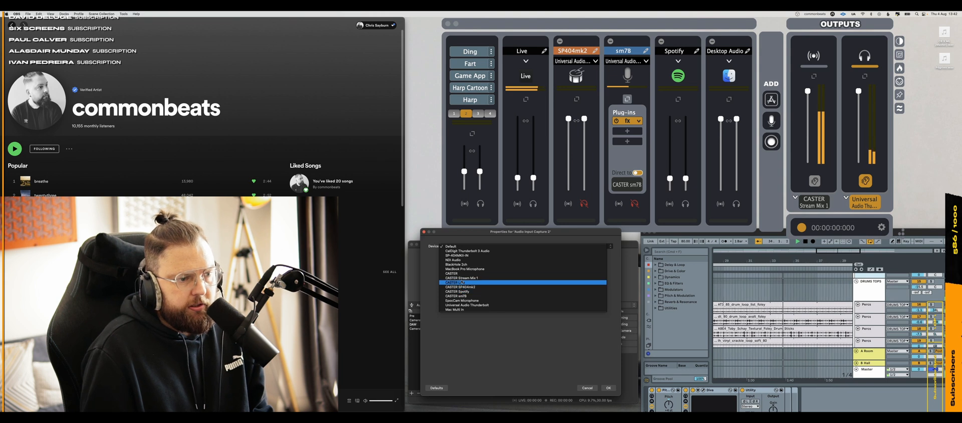